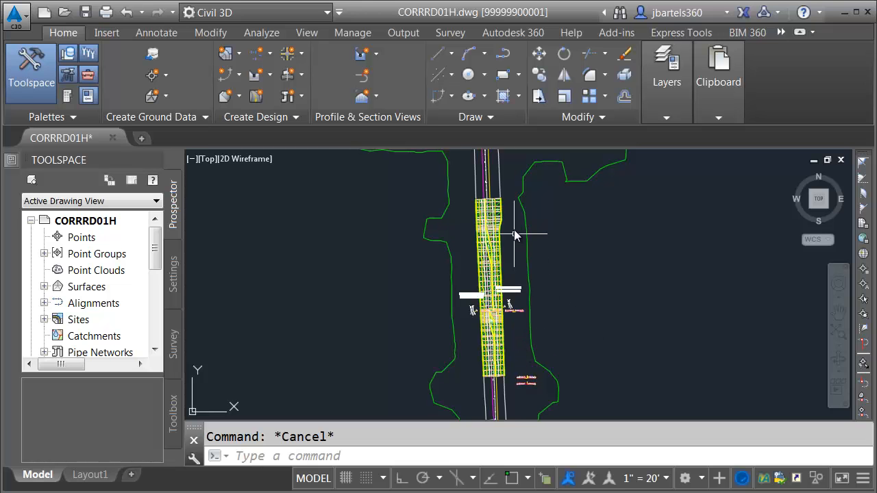
mouse_move(510, 236)
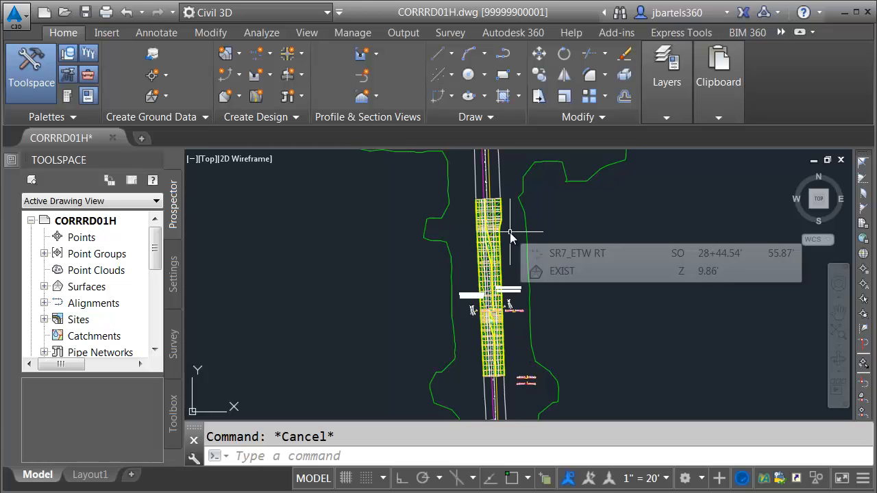
mouse_move(515, 240)
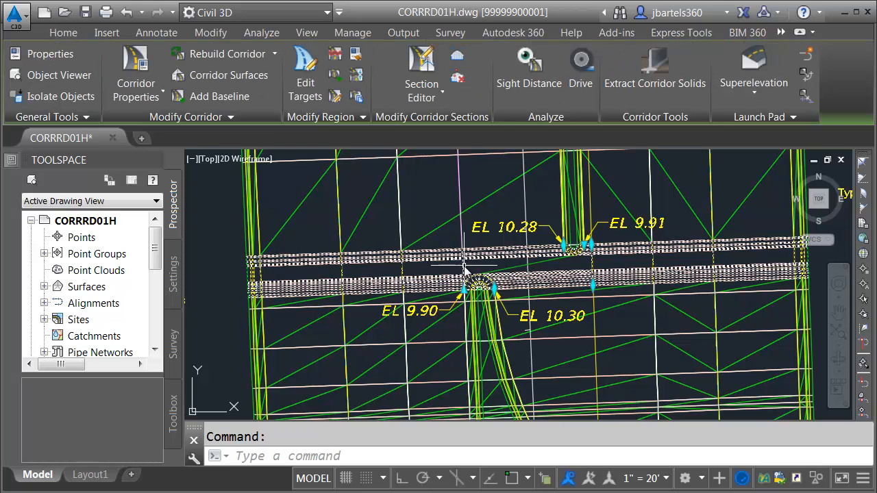
mouse_move(233, 74)
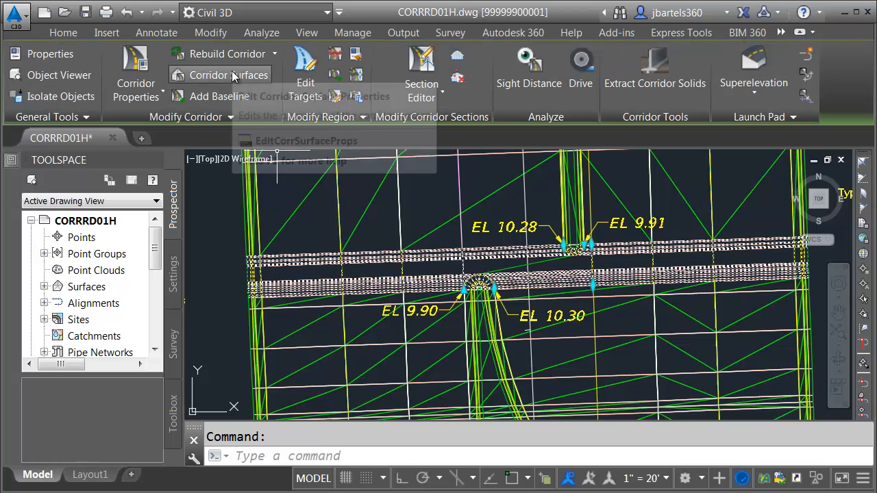
Step: Rename the corridor surface SR7 Blend Area TOP and give it a Triangles display style
click(229, 74)
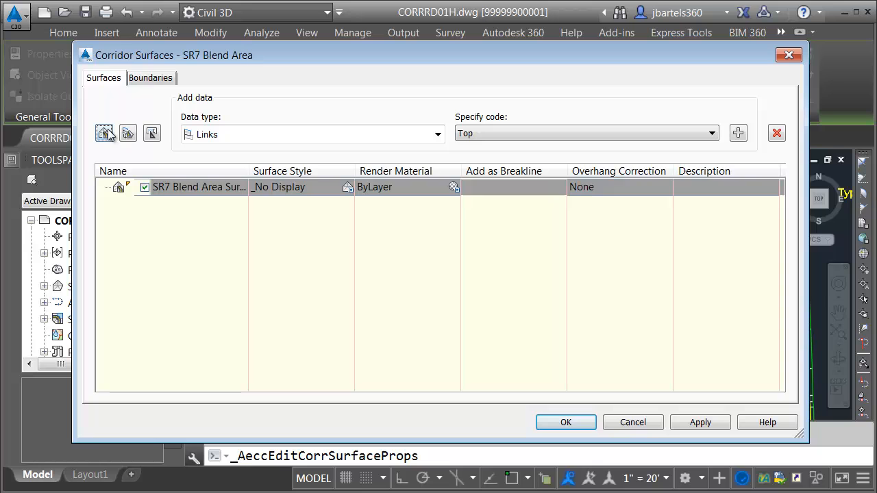
double_click(199, 186)
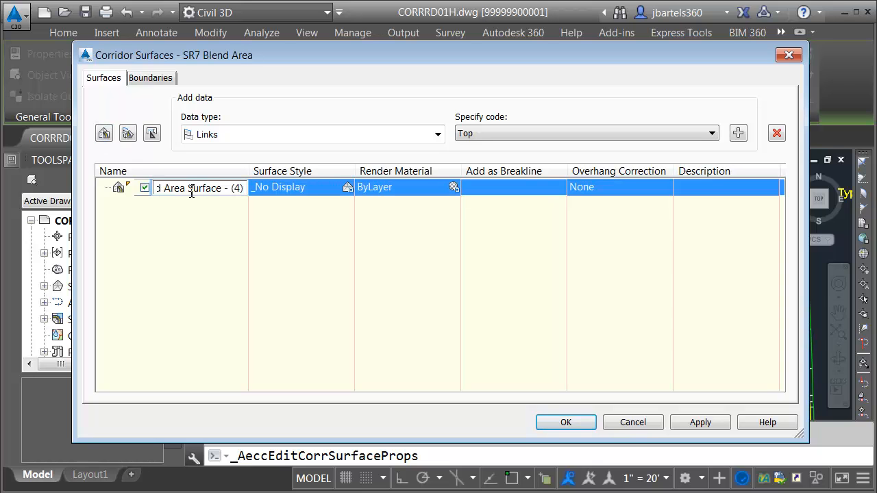
double_click(206, 188)
text(SR7 Blend Area TOP)
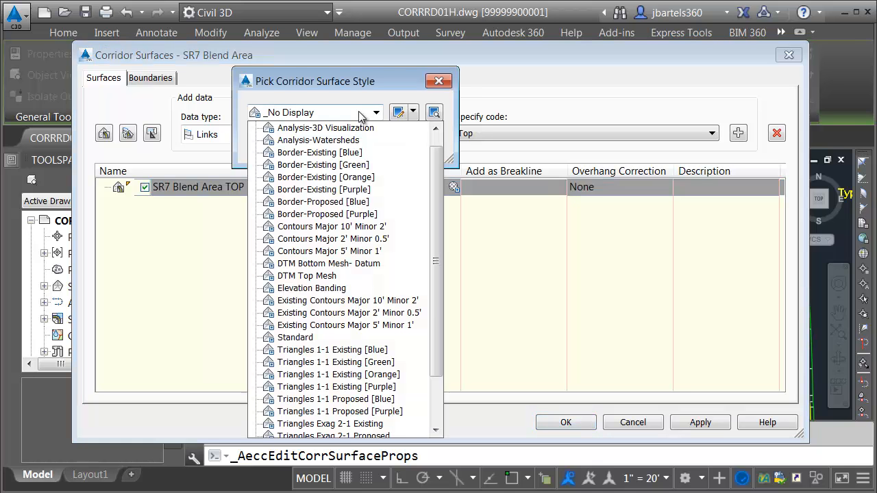
click(336, 361)
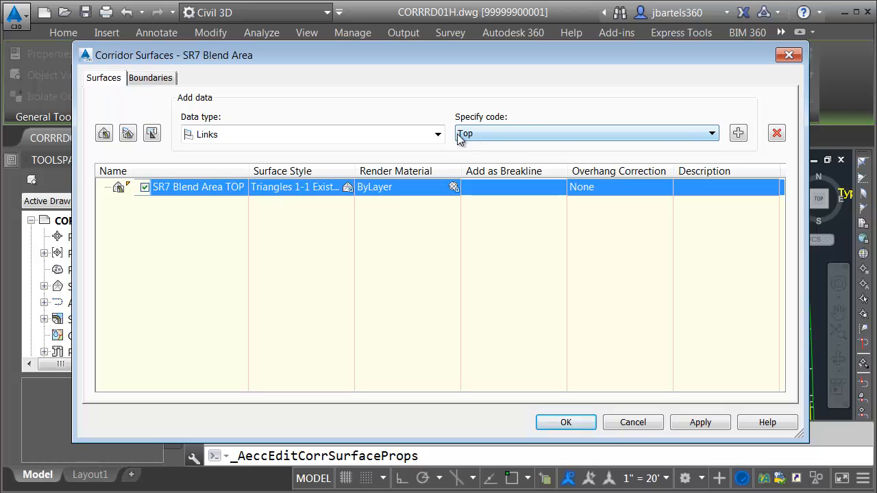
Step: Add Top links plus Back_Curb, Face_Curb and Flowline_Gutter feature lines to the surface
click(737, 133)
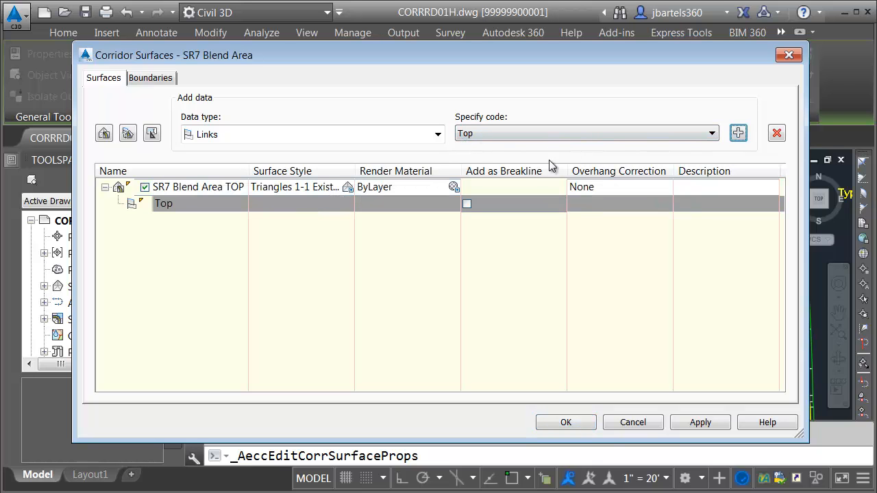
click(466, 203)
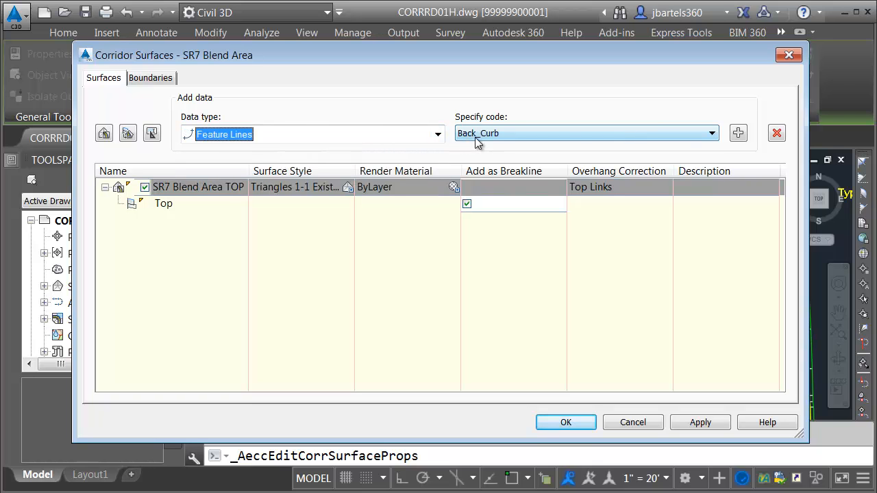
click(710, 133)
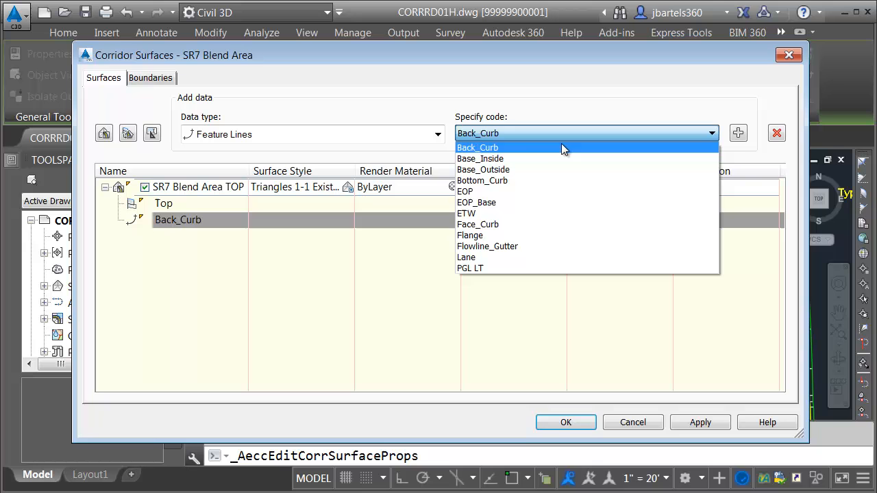
click(477, 225)
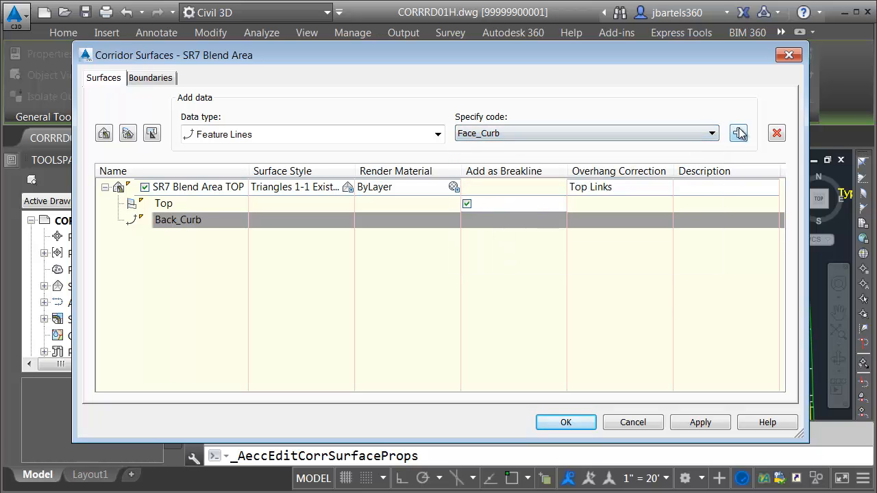
click(739, 131)
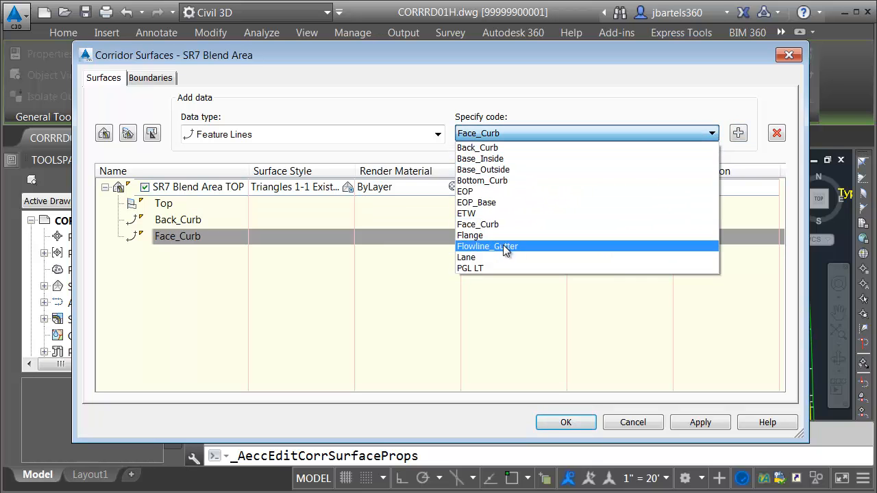
click(487, 247)
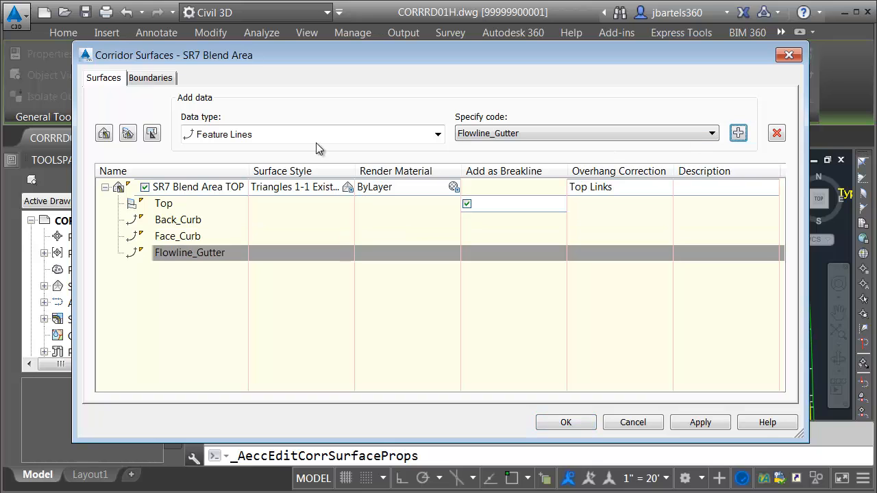
Step: Review the boundary settings for the SR7 Blend Area TOP surface
click(151, 77)
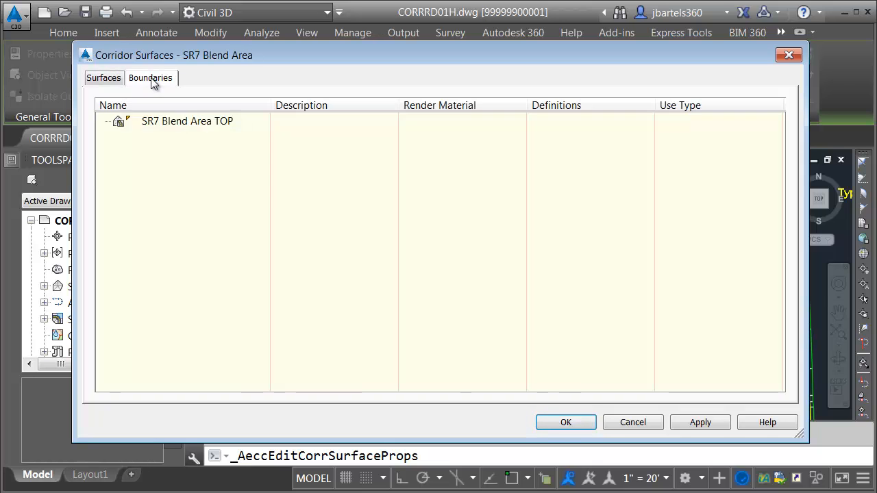
right_click(167, 120)
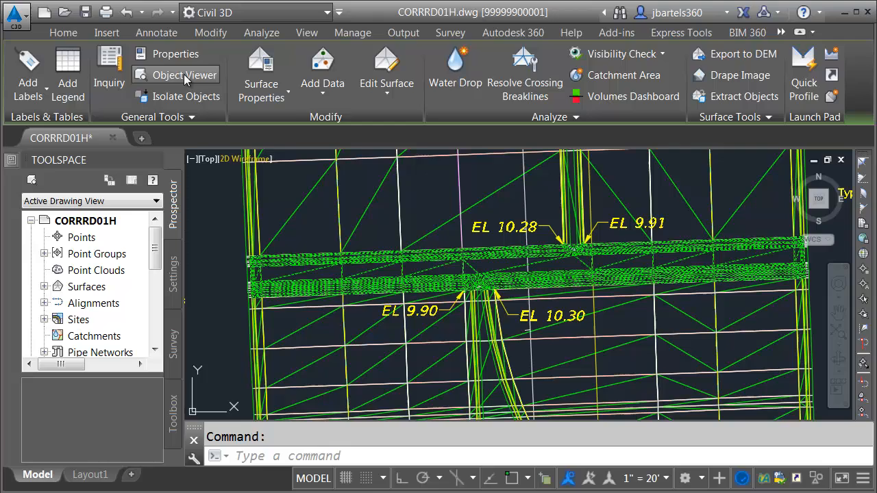
Step: Orbit the blend-area TOP surface in Object Viewer around its curb returns and road edges, then close the viewer
click(177, 74)
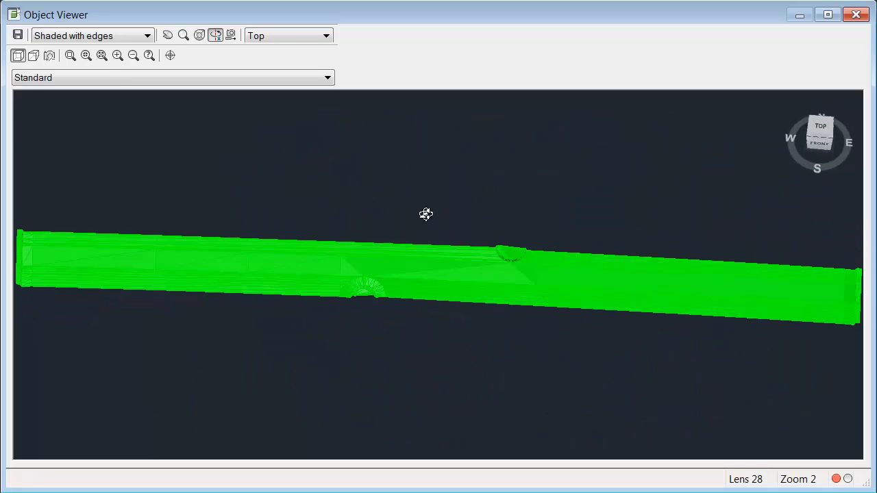
drag(426, 214, 356, 285)
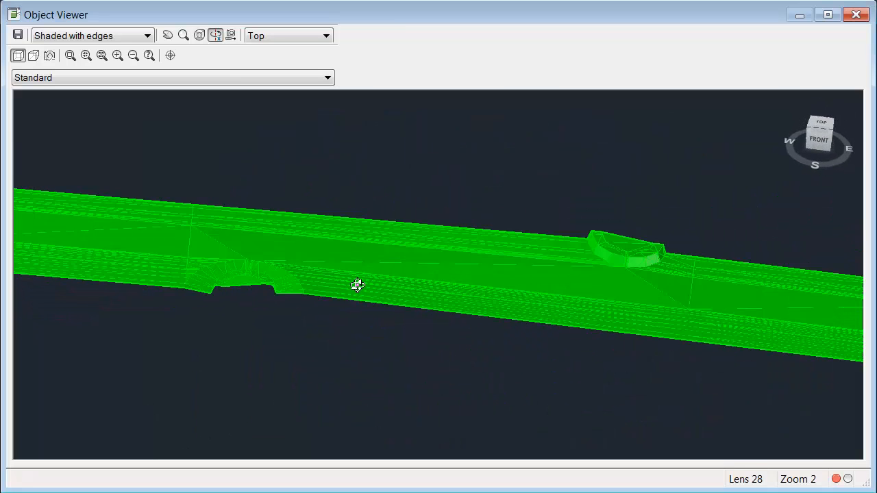
drag(356, 285, 489, 299)
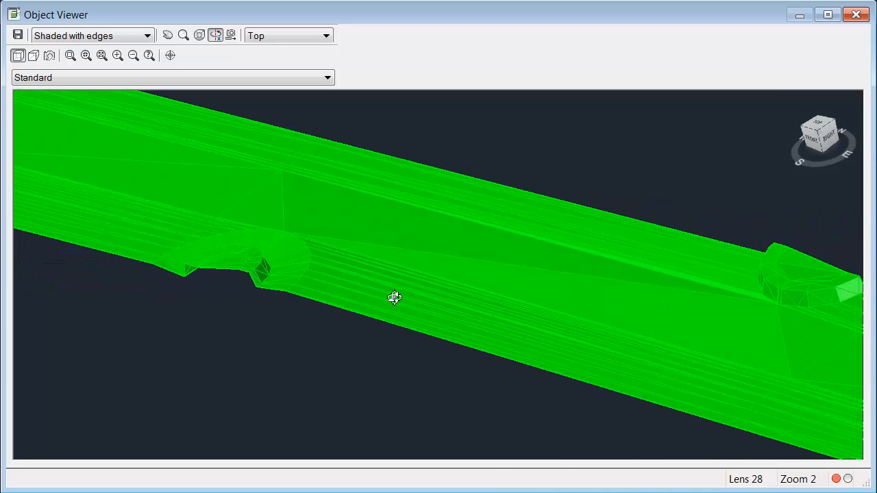
drag(395, 298, 622, 343)
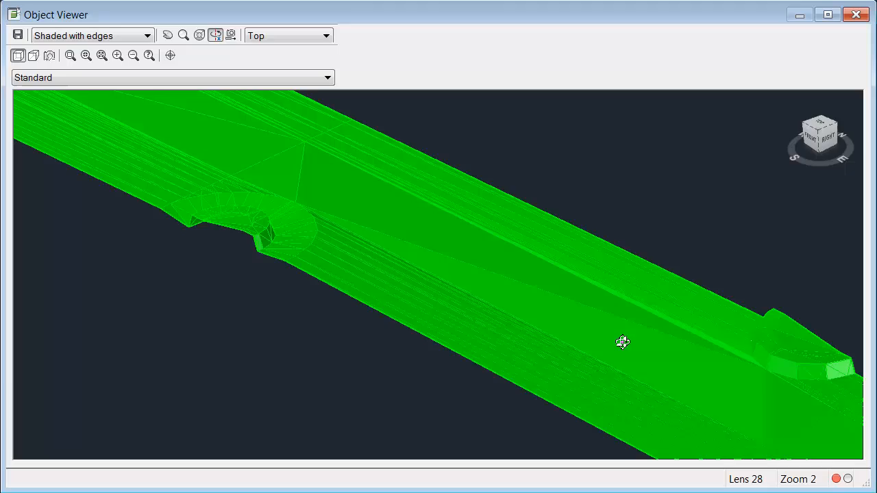
drag(622, 342, 437, 334)
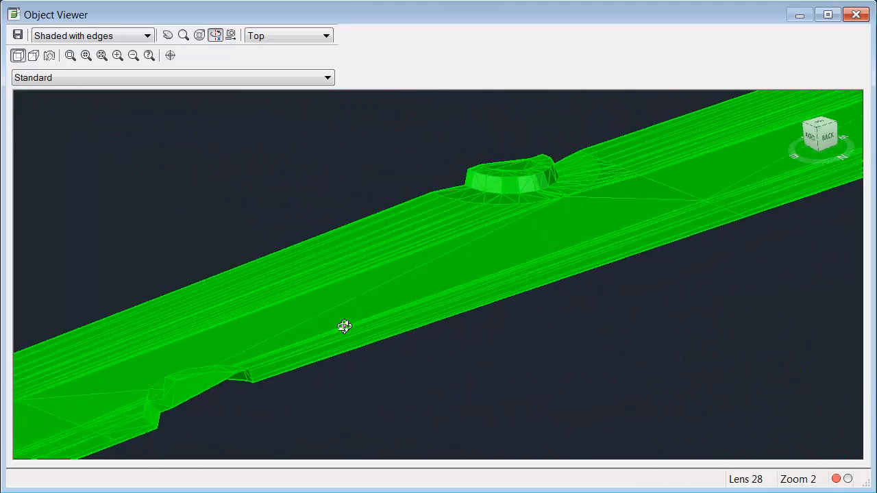
drag(346, 326, 459, 197)
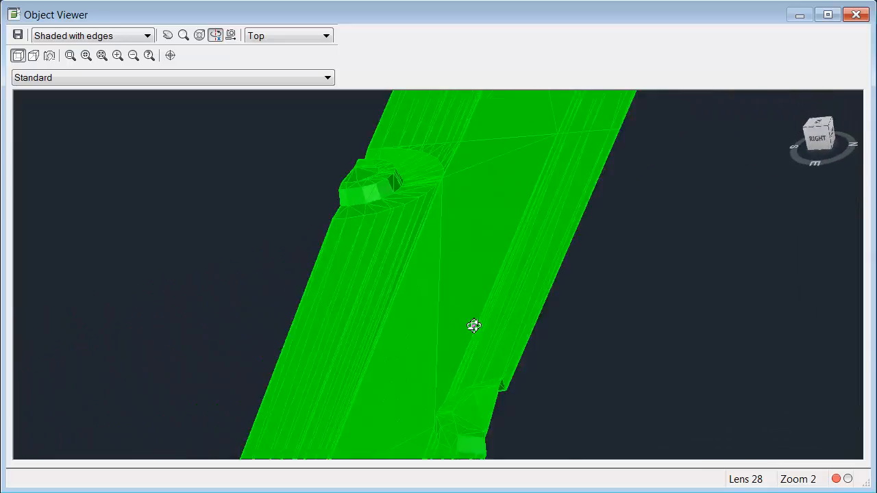
drag(474, 326, 583, 266)
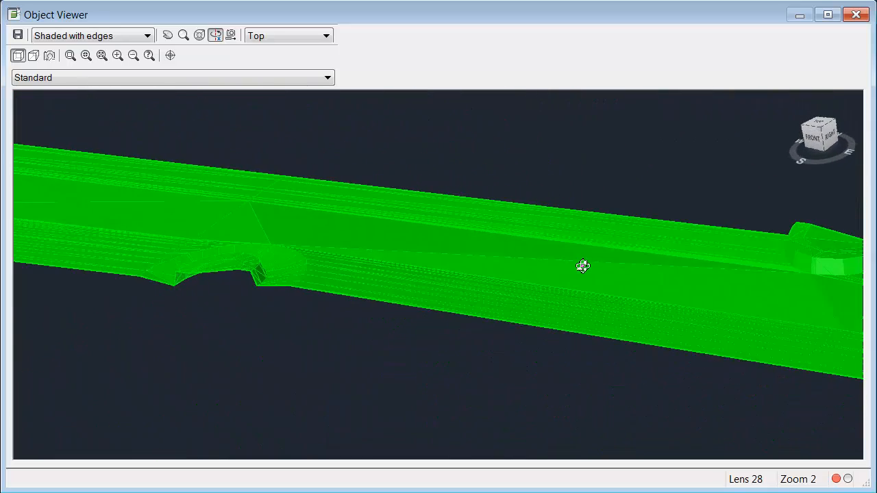
click(854, 19)
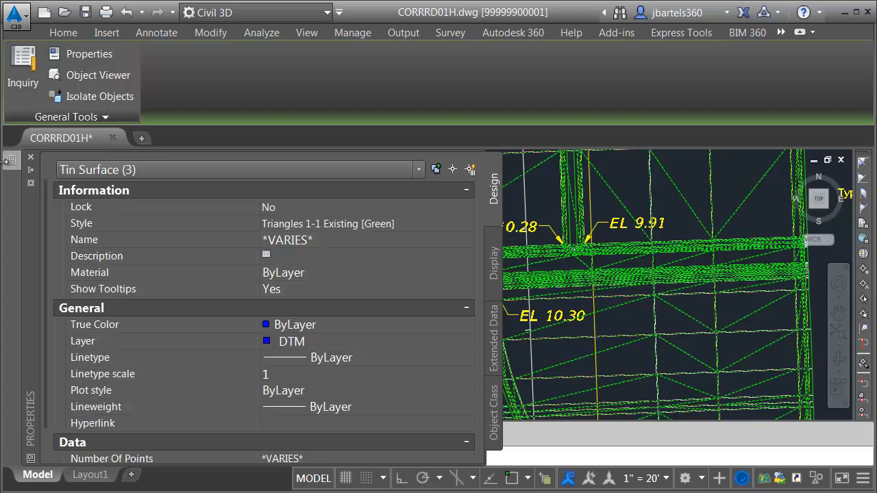
Step: Change the Style of the three selected TIN surfaces so their green triangle mesh is hidden
click(463, 225)
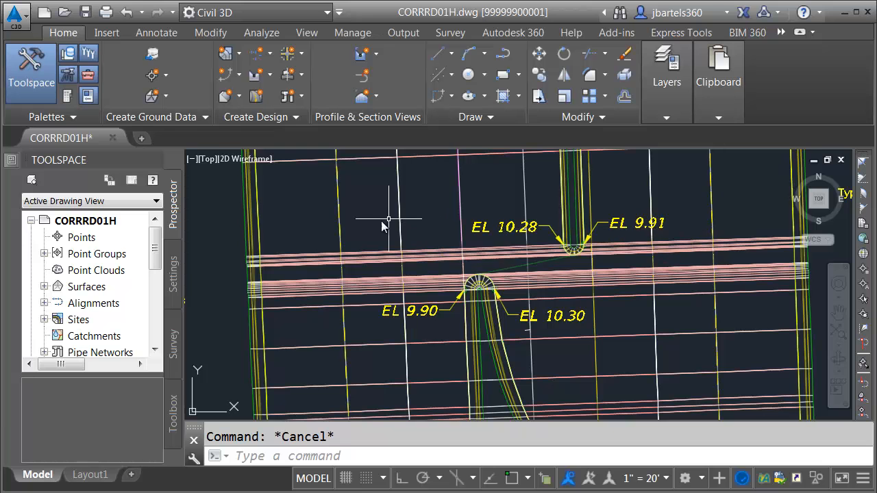
mouse_move(354, 225)
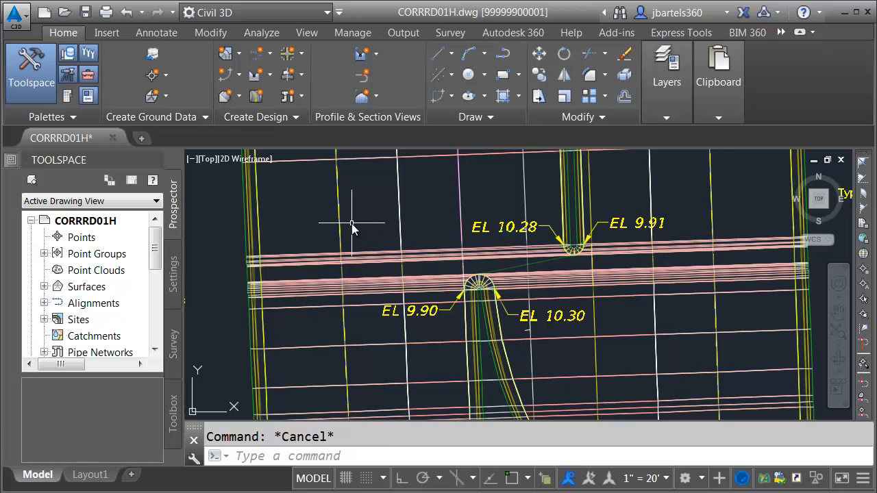
Step: Create a new TIN surface named SR7 Composite with the Triangles 1-1 Existing [Orange] style
click(152, 96)
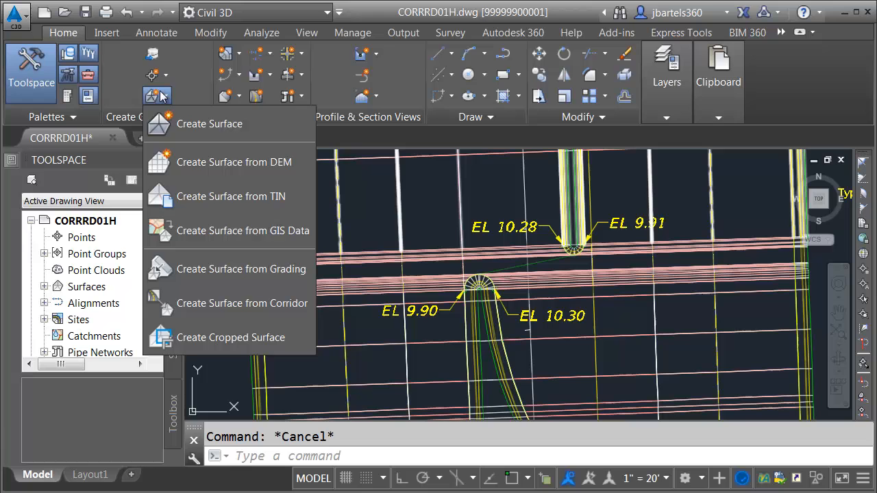
click(209, 123)
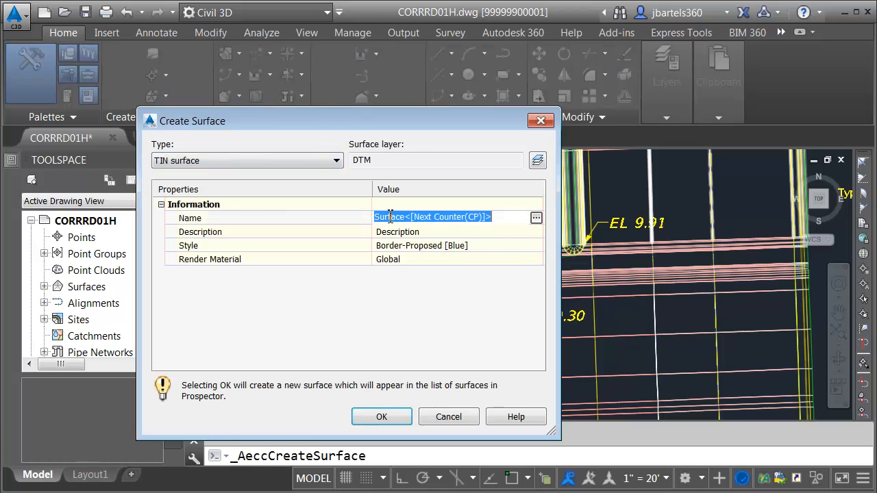
text(SR7 Composite)
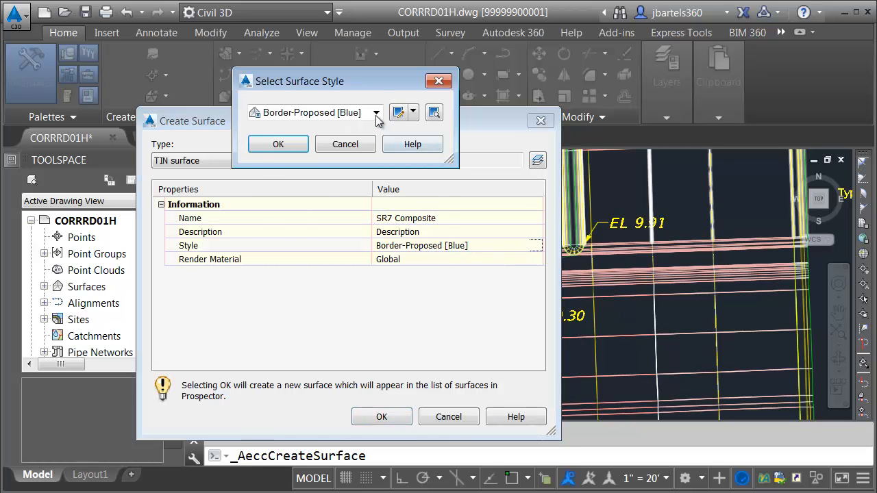
click(378, 113)
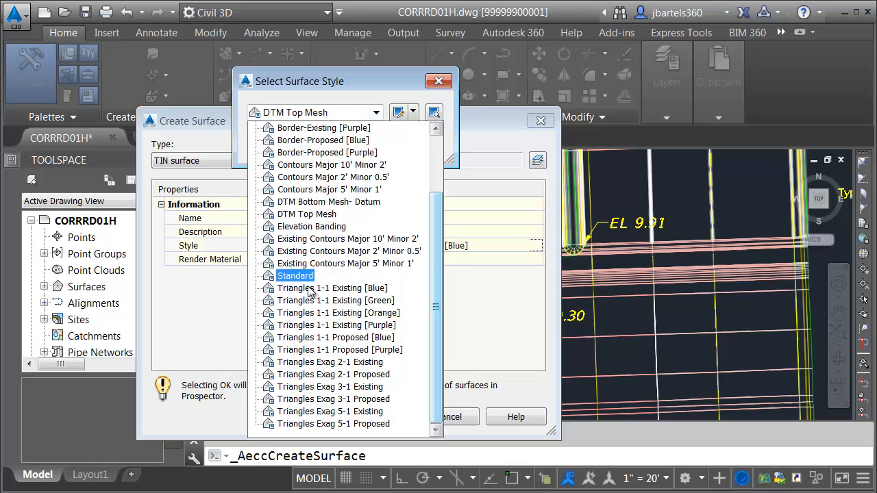
click(337, 312)
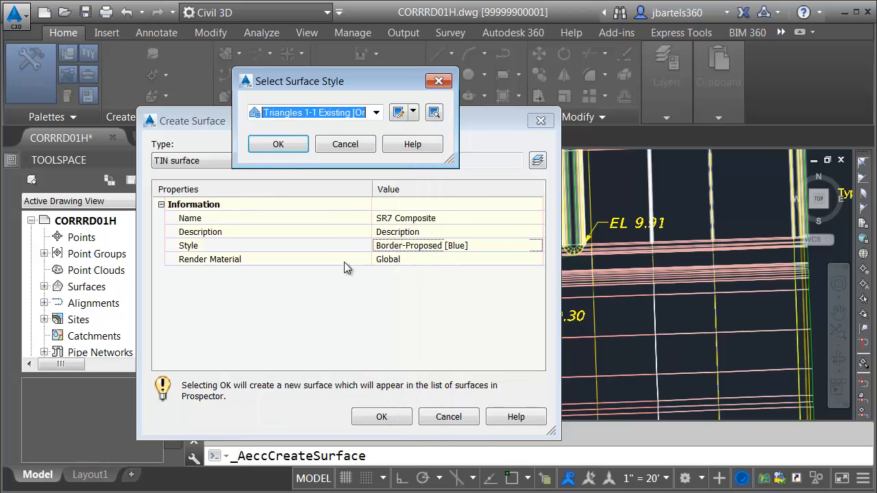
click(277, 144)
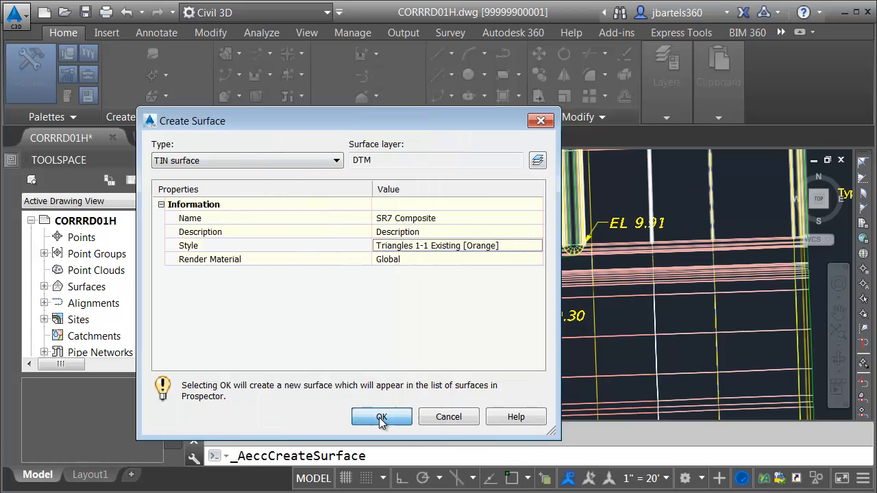
click(381, 416)
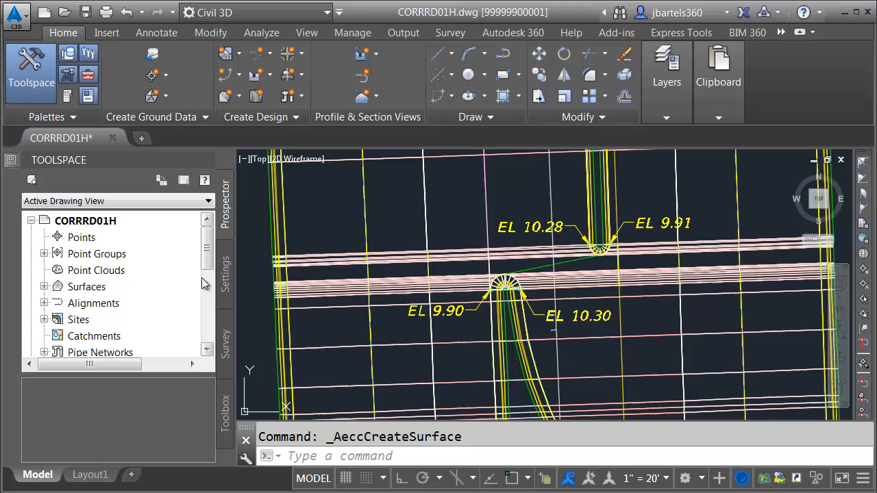
Step: Paste SR7 Blend Area TOP, SR7 TOP and SR7-North TOP into SR7 Composite via its Definition edits
click(44, 286)
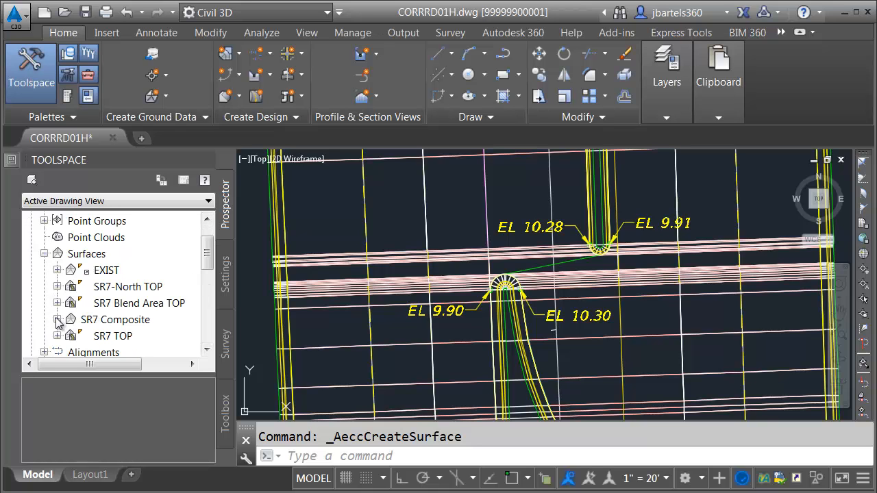
click(58, 320)
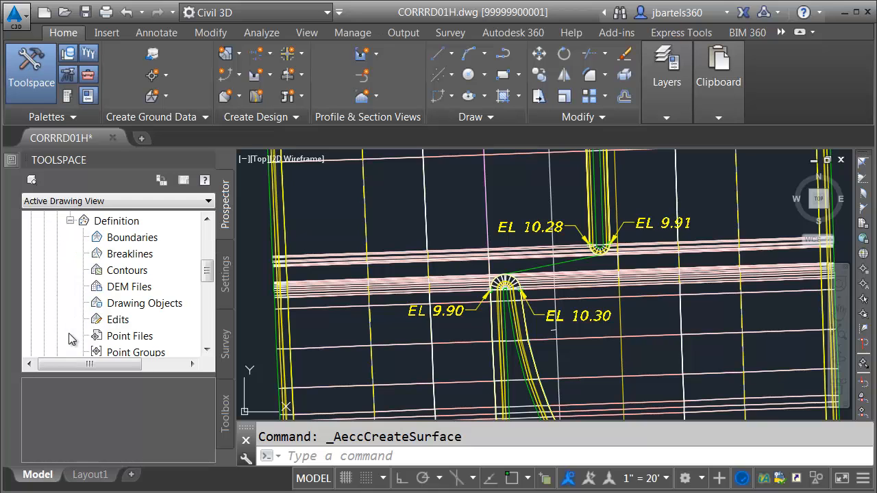
mouse_move(118, 324)
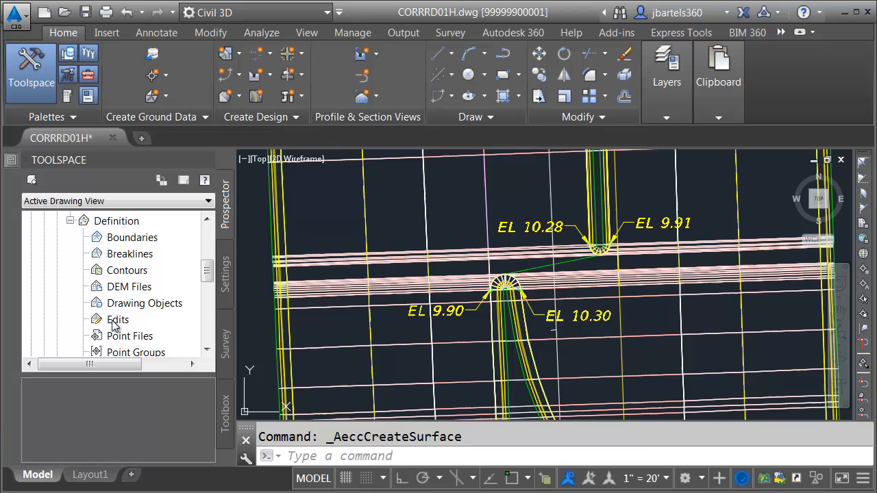
right_click(117, 320)
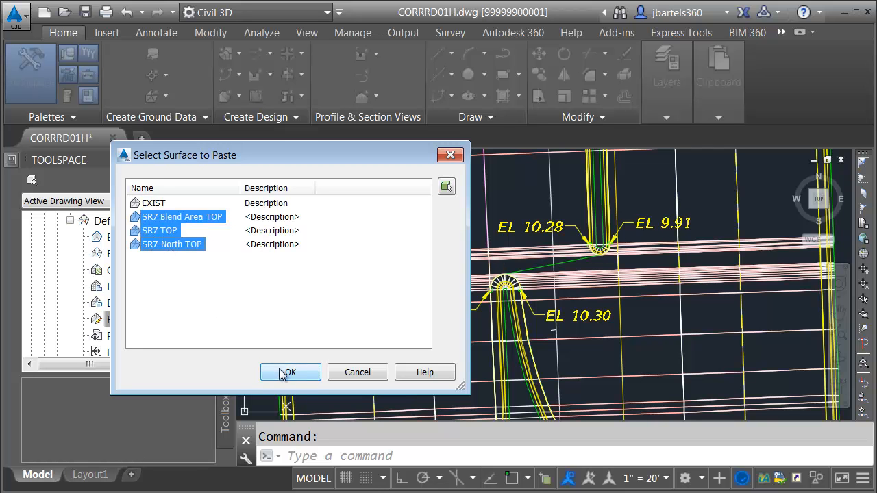
click(291, 373)
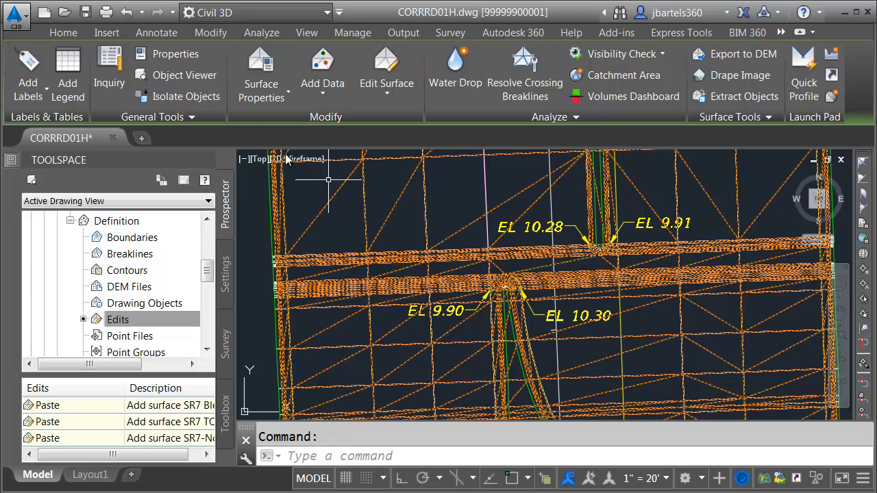
click(185, 74)
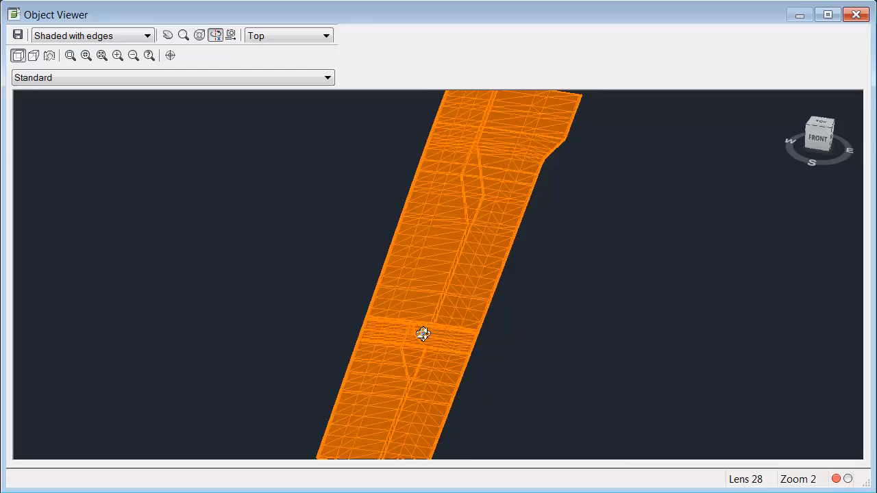
drag(422, 334, 421, 363)
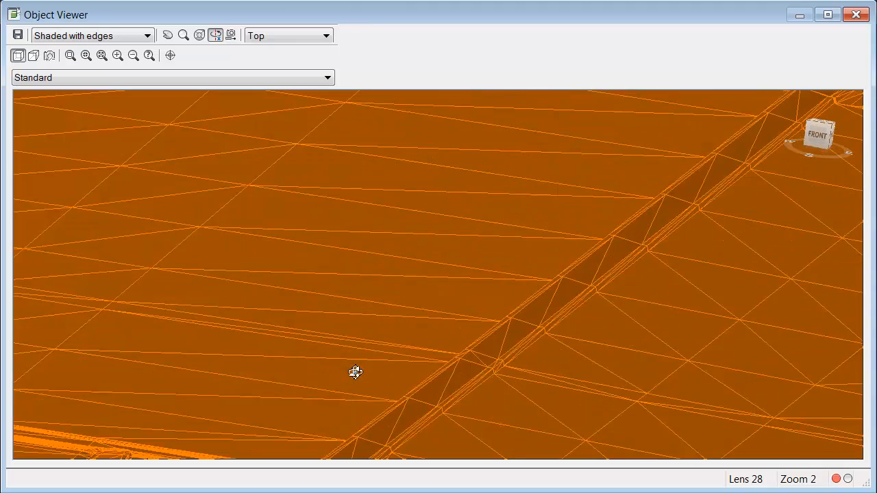
drag(355, 373, 505, 340)
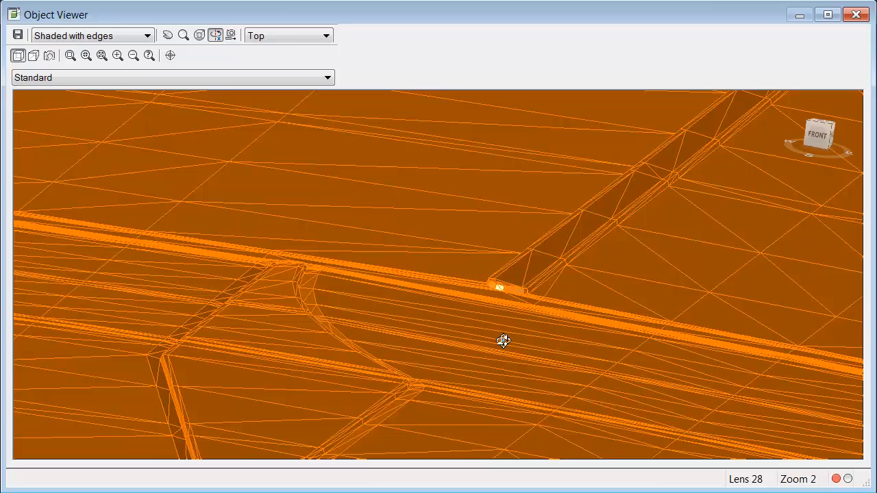
drag(505, 340, 458, 354)
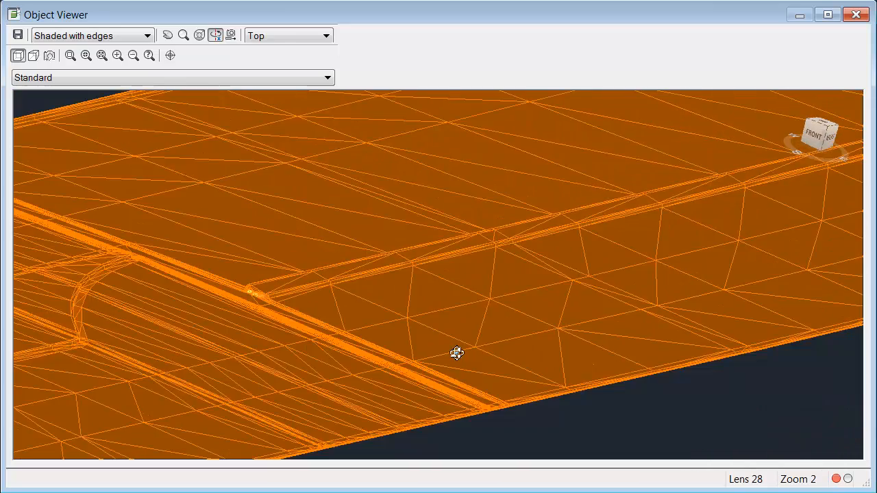
drag(457, 354, 543, 207)
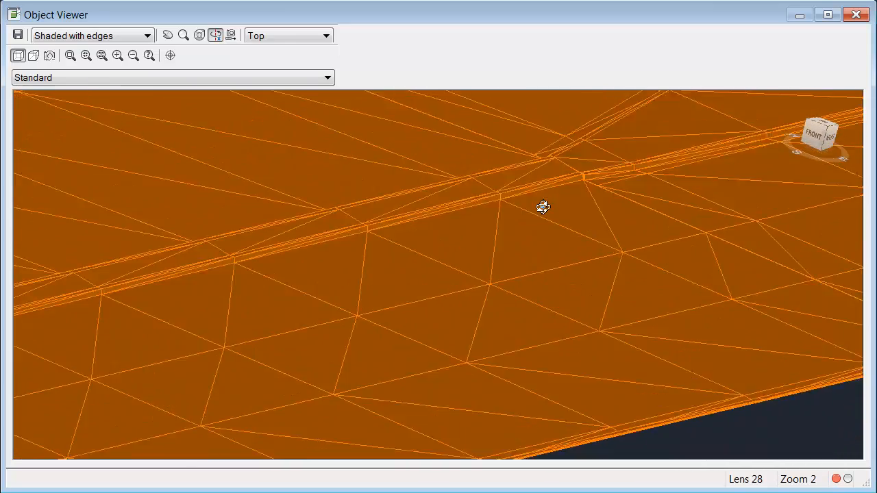
drag(543, 207, 441, 300)
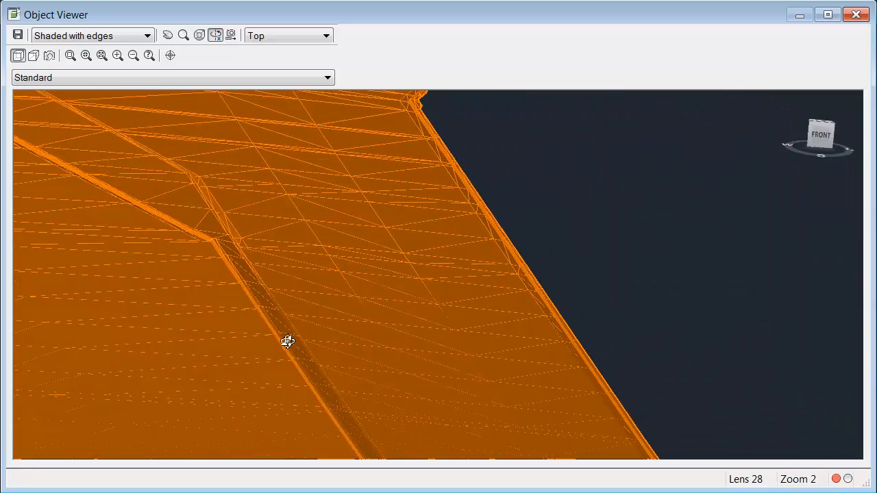
drag(288, 341, 496, 351)
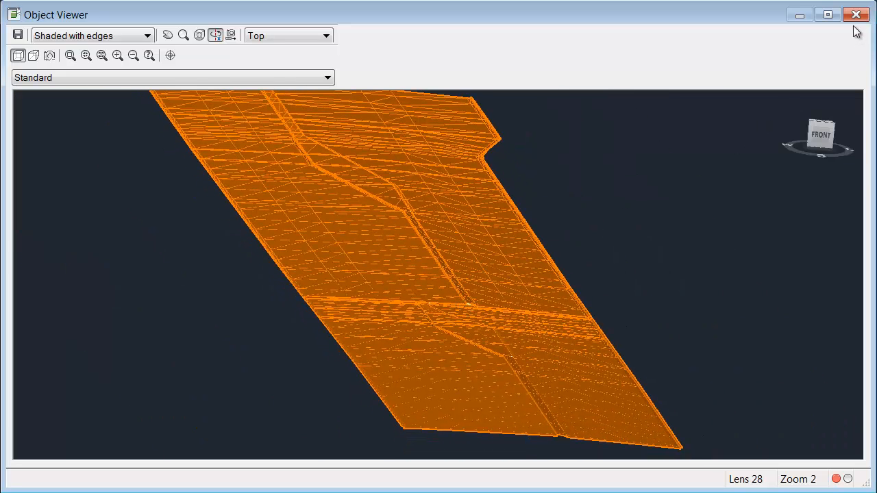
click(854, 16)
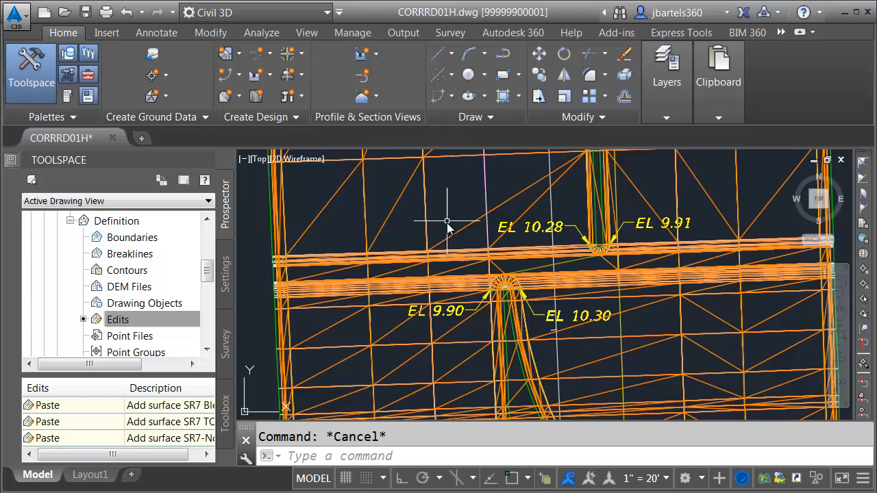